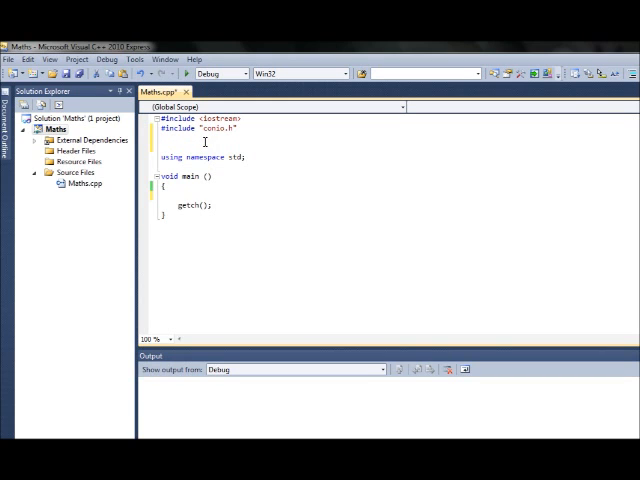
Step: Add #include <math.h> below the iostream and conio.h includes in Mathe.cpp
type("#i")
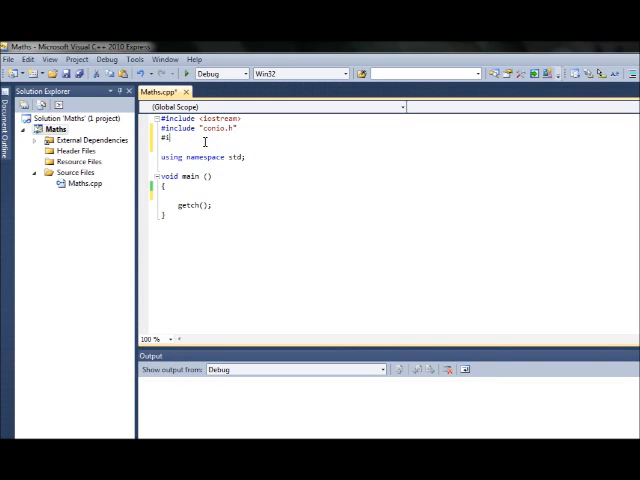
type("include")
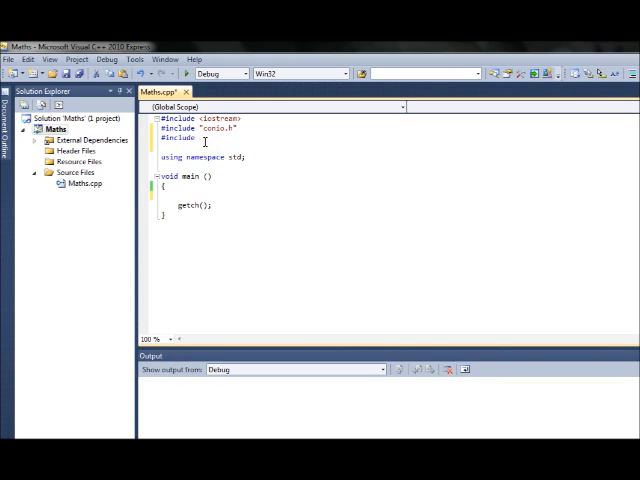
type("<math.h>")
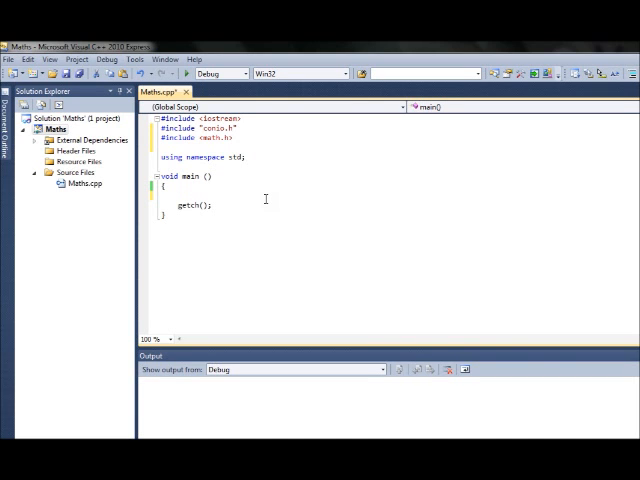
Step: Declare doubles number and n2 in main and set number = 8.0
type("double number")
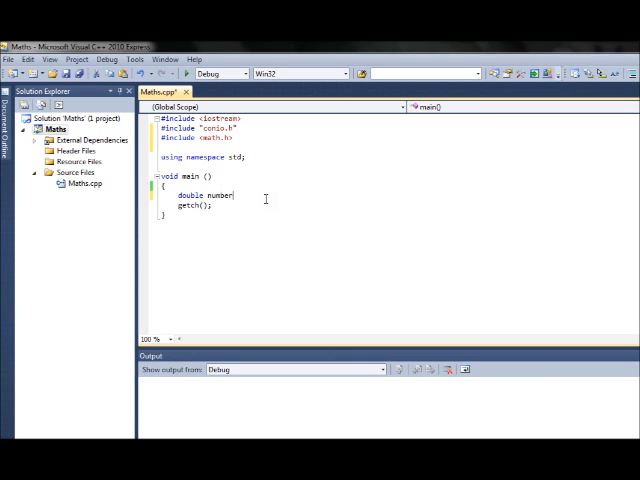
type(", n2;")
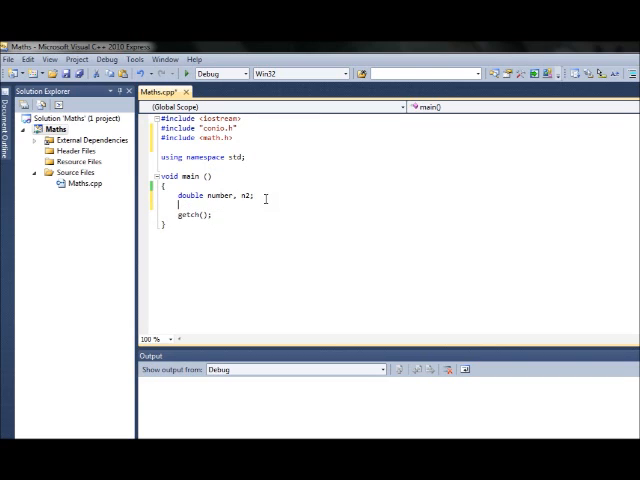
type("number")
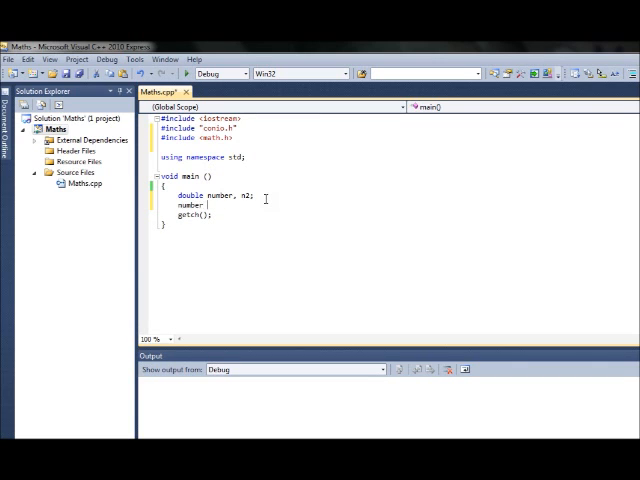
type("= 8.0;")
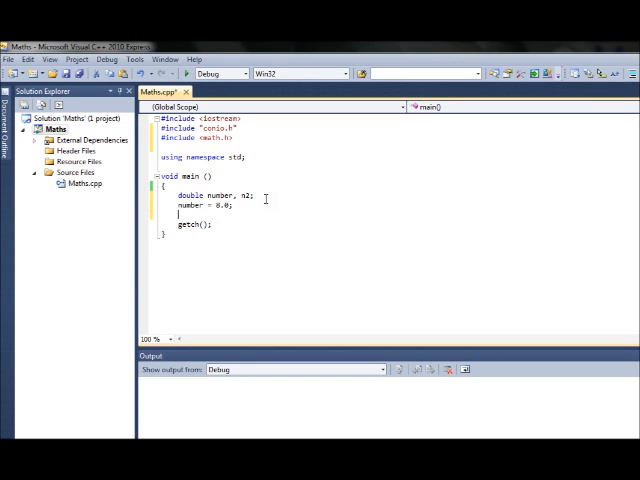
Step: Assign n2 = cos(number) and print n2 with cout << n2 << endl
type("n2 =")
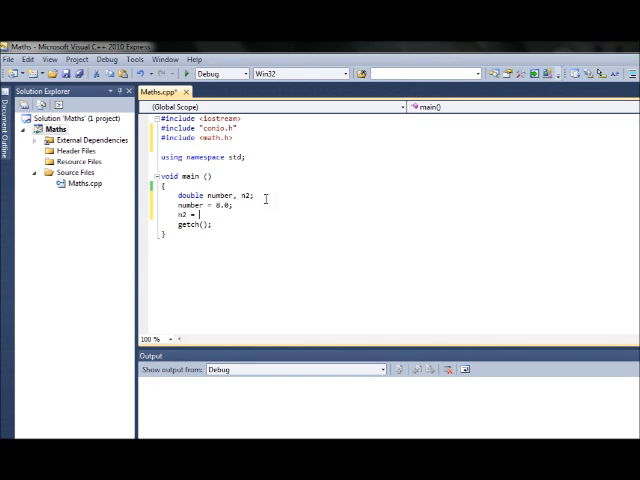
type("cos(number);")
type("cout")
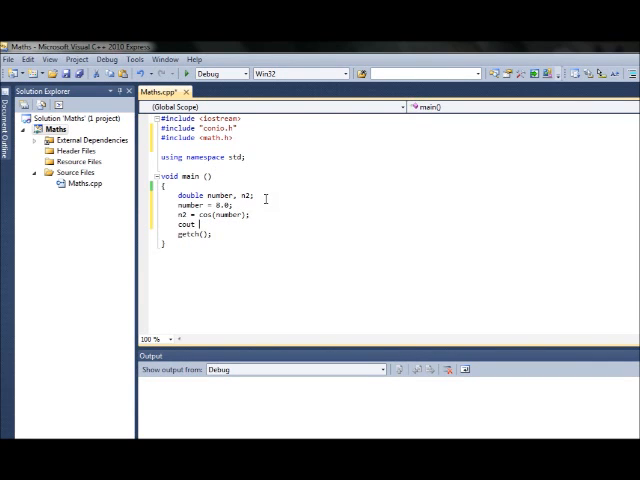
type("<< n2")
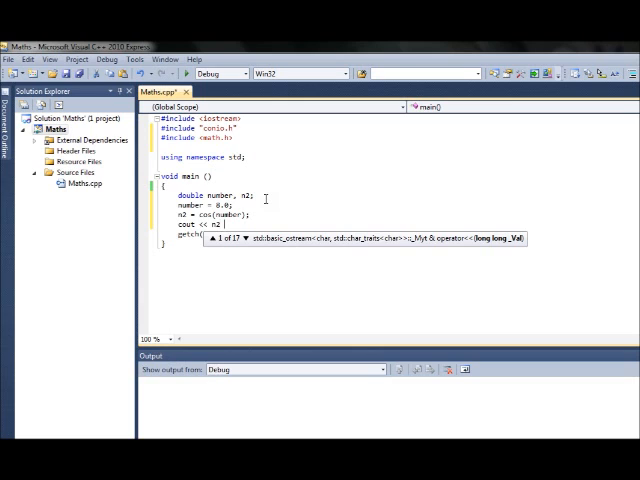
type("<< endl;")
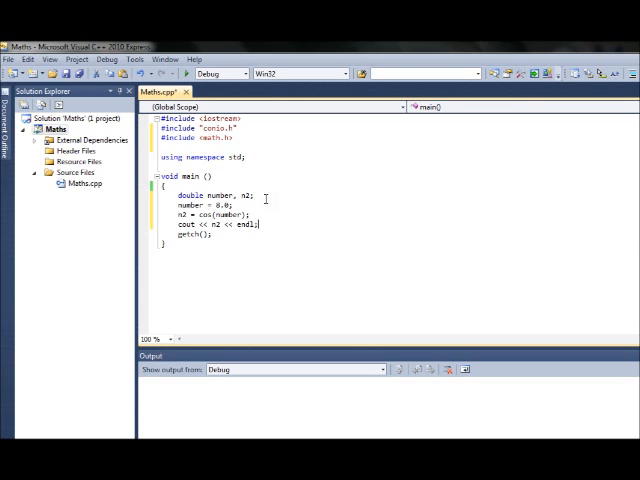
left_click_drag(176, 220, 252, 232)
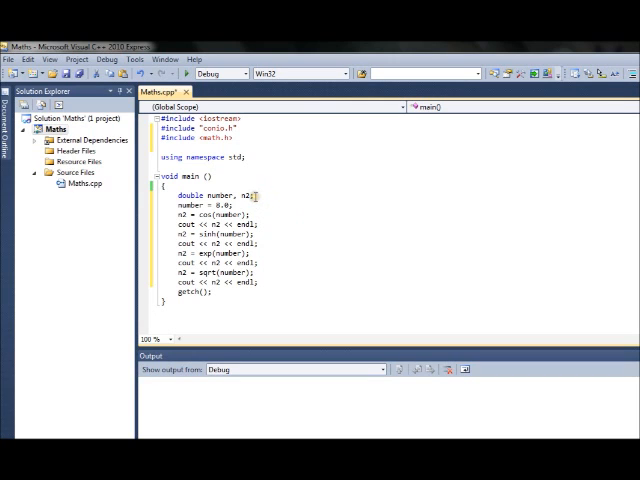
mouse_move(256, 194)
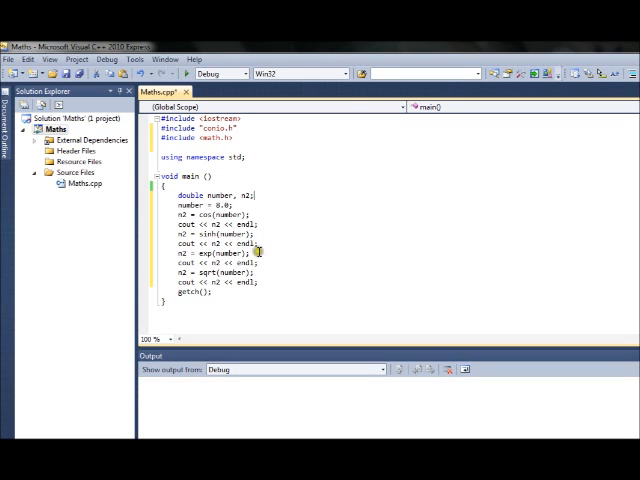
mouse_move(320, 212)
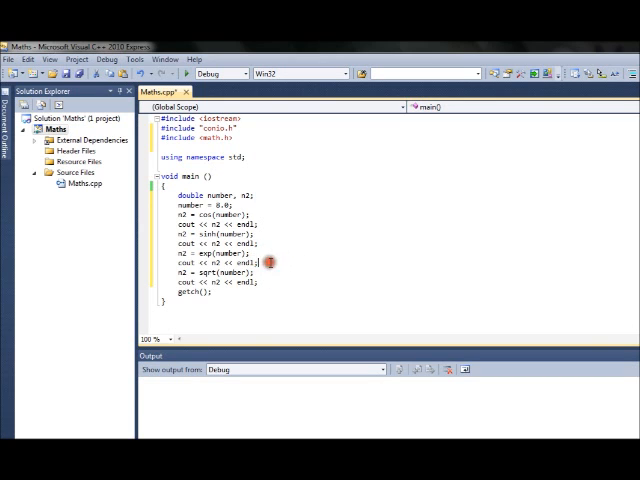
mouse_move(268, 262)
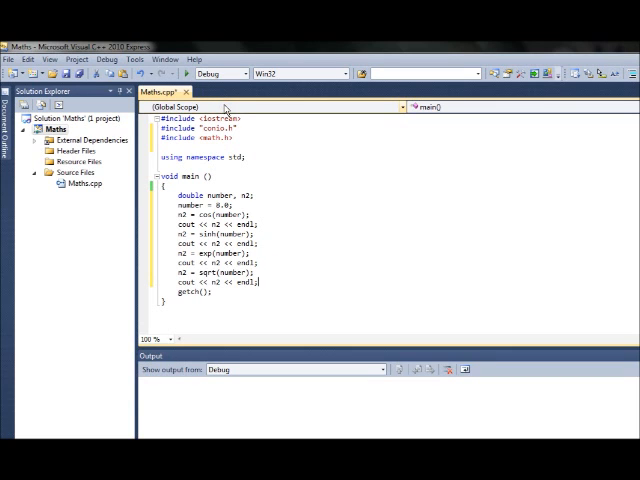
mouse_move(224, 110)
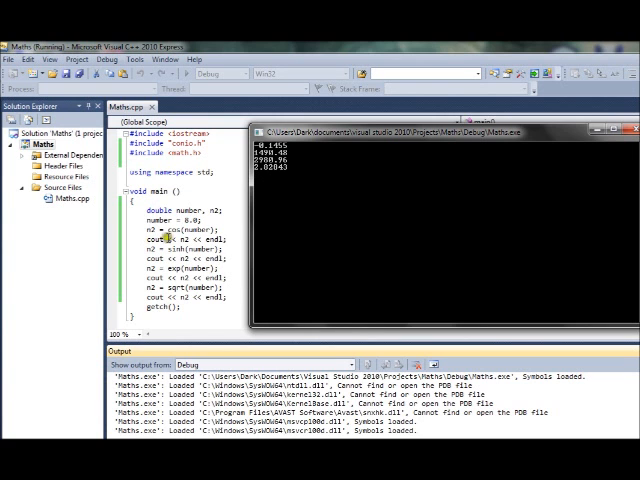
mouse_move(326, 178)
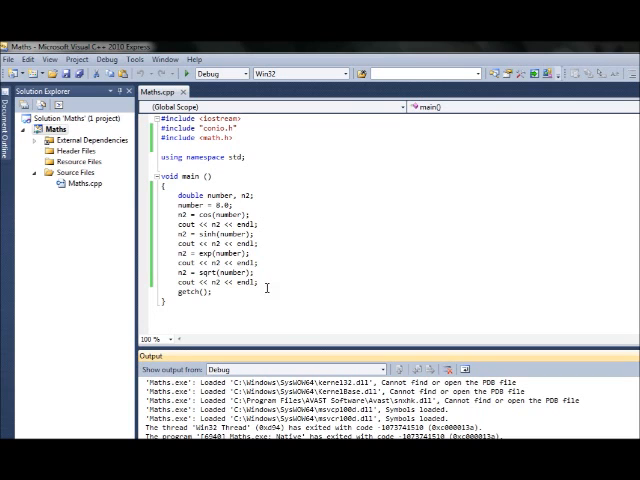
Step: Clear the math example code from main, leaving only getch()
left_click_drag(176, 192, 264, 280)
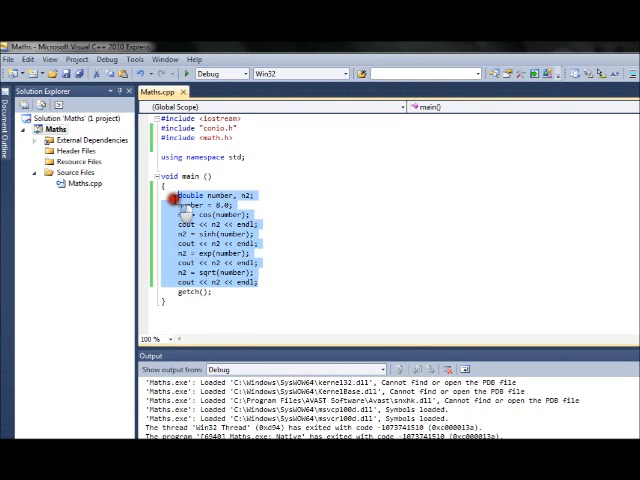
key("Delete")
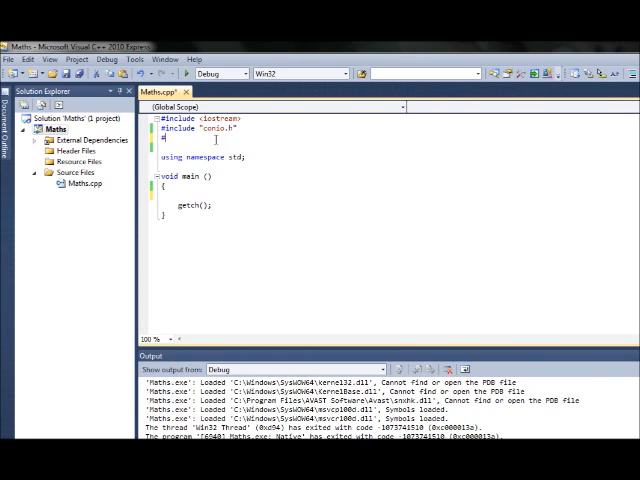
Step: Add #include <cstdlib> under the existing includes and begin the next include line
type("in")
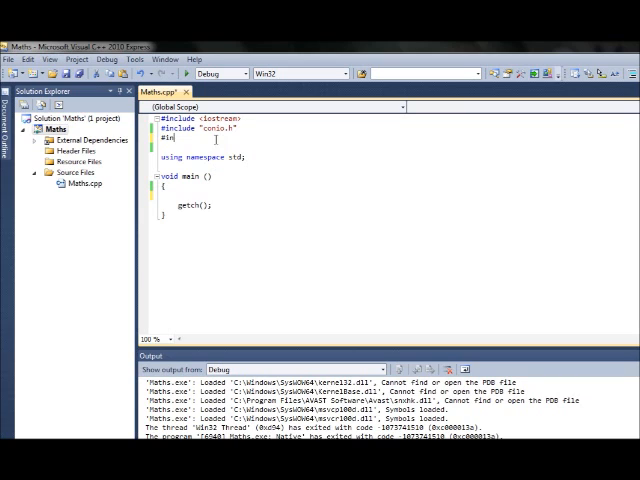
type("clude <")
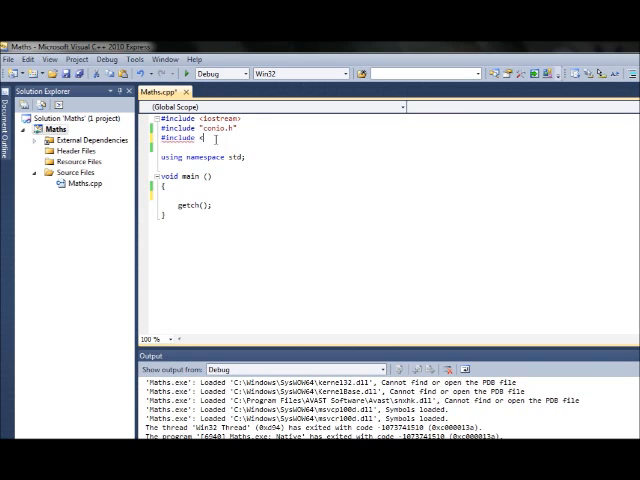
type("<")
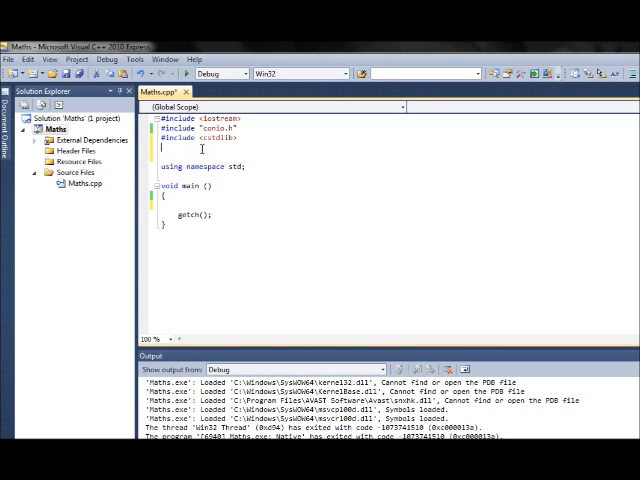
type("#include")
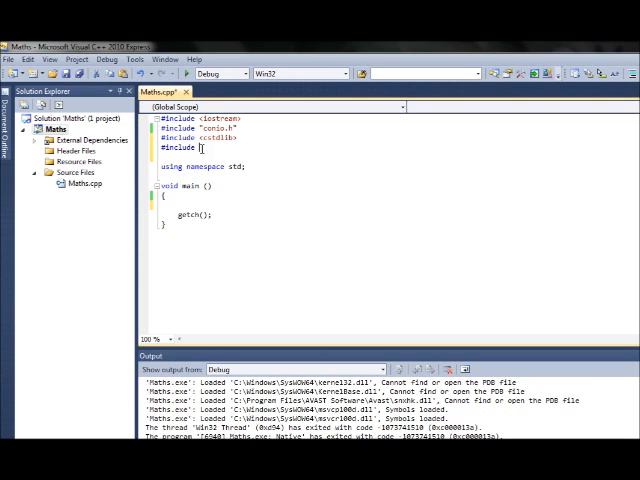
Step: Add #include <time.h> below the cstdlib include
type("time.h>")
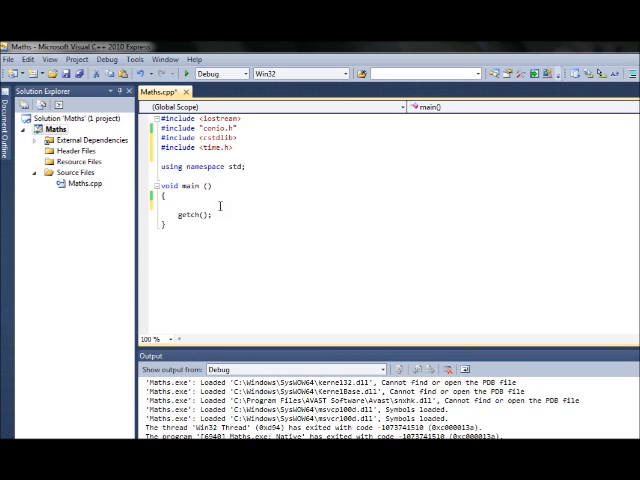
Step: Seed the random generator with srand(time(NULL)); before getch() in main
type("srand")
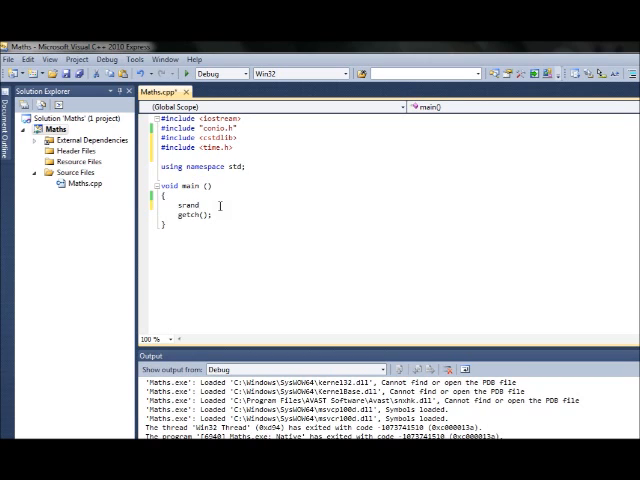
type("(")
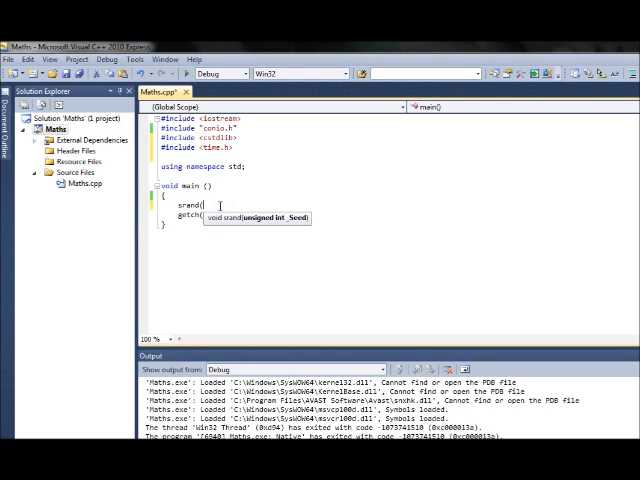
mouse_move(302, 224)
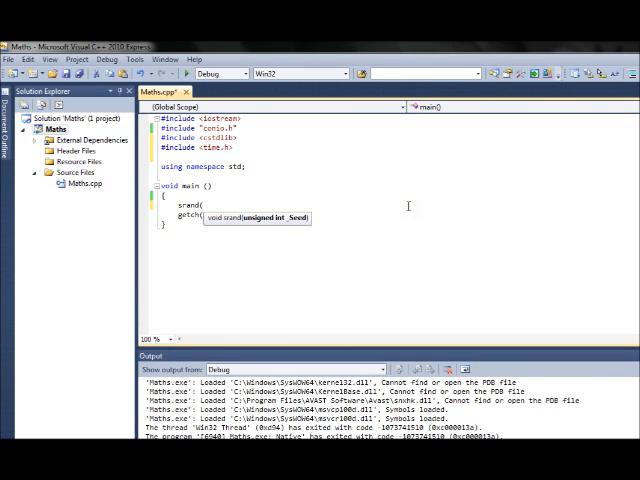
type("time(")
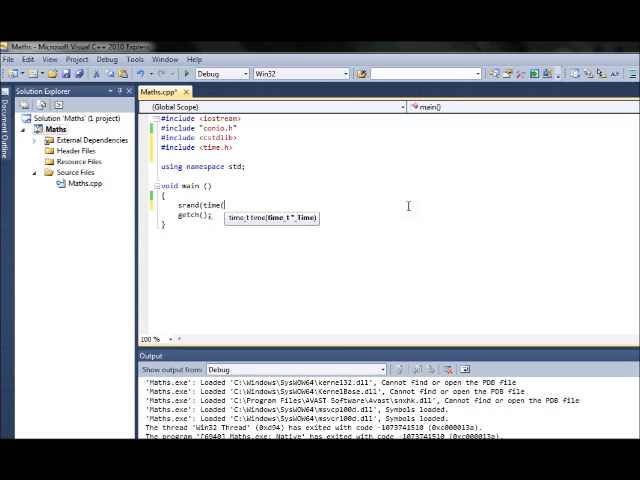
type("NULL));")
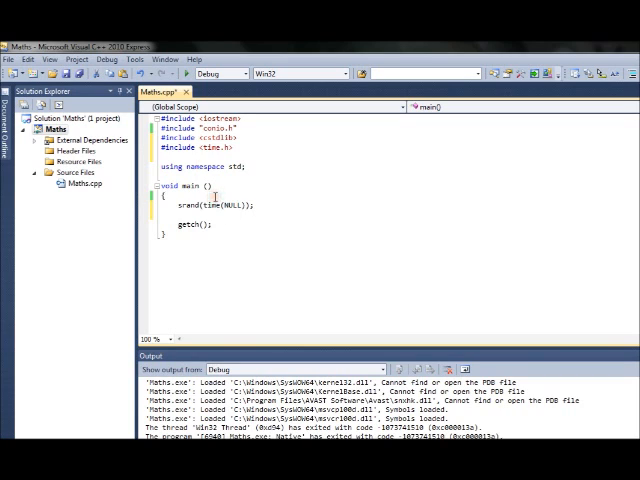
Step: Declare int number in main and begin the assignment number = rand() %
type("int")
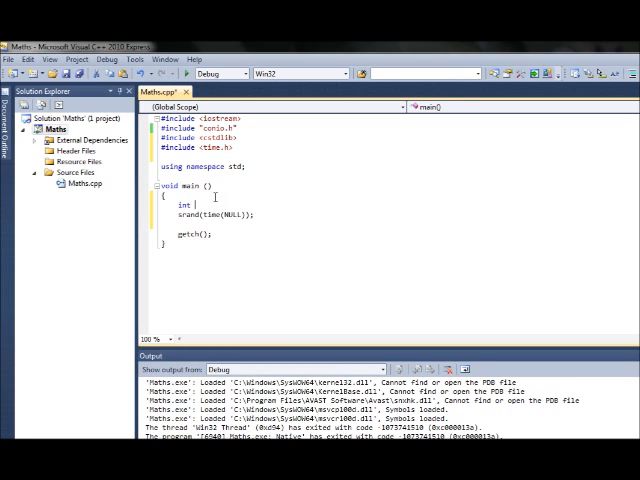
type("number;")
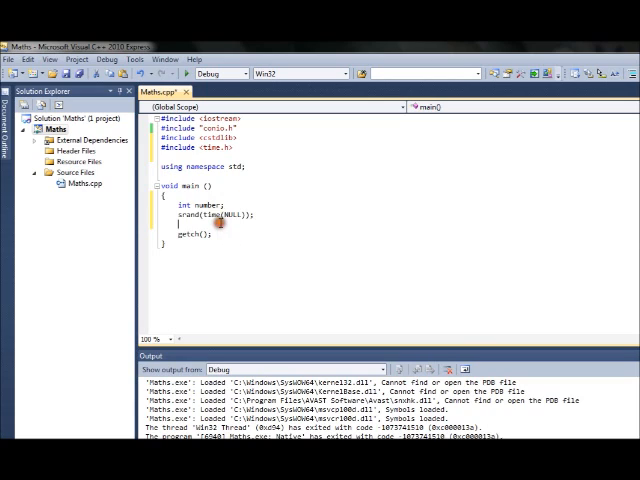
type("n")
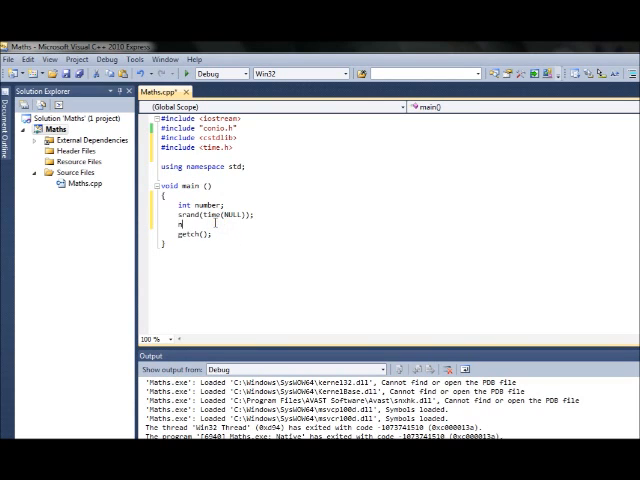
type("umber =")
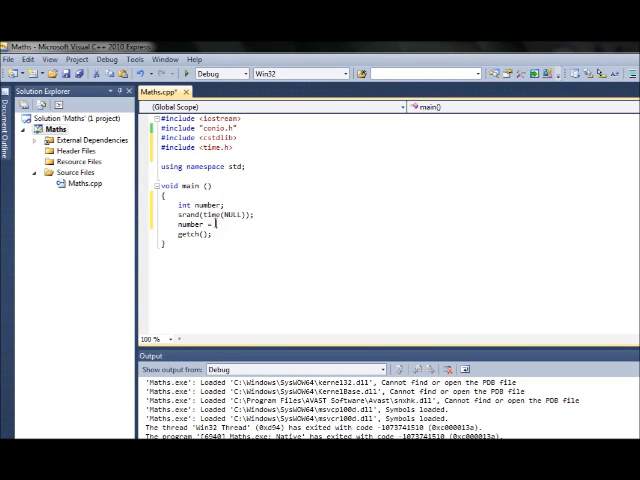
type("rand")
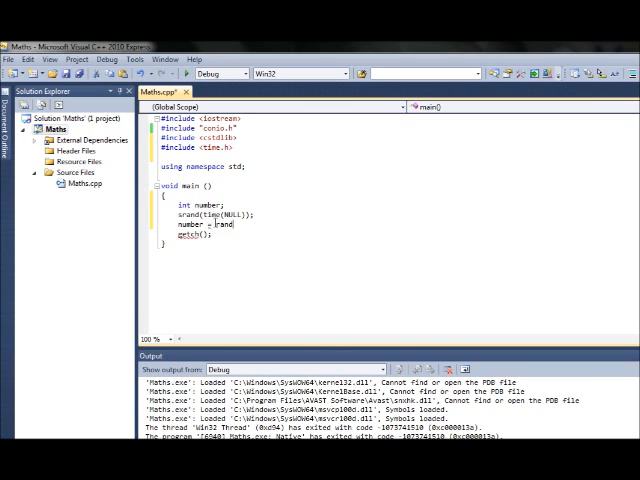
type("()")
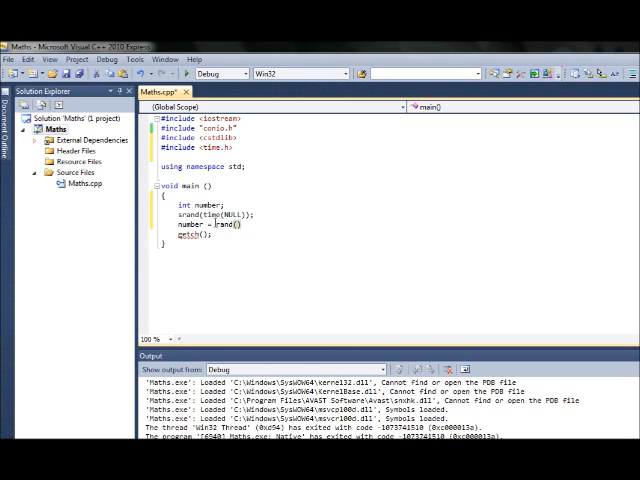
type("%")
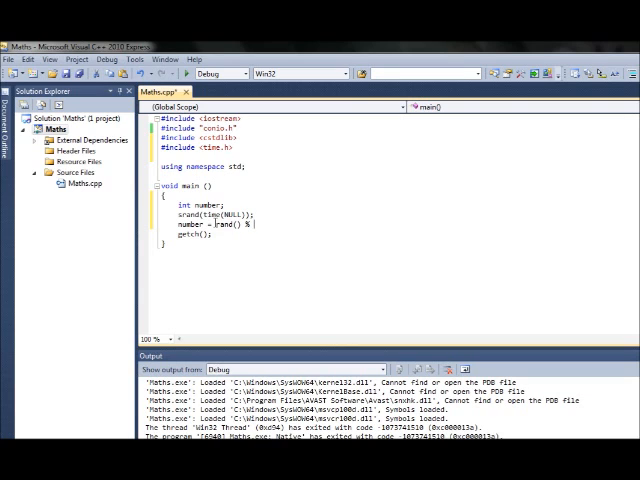
Step: Finish the line as rand() % 10; and print number with cout << number << endl
type("10;")
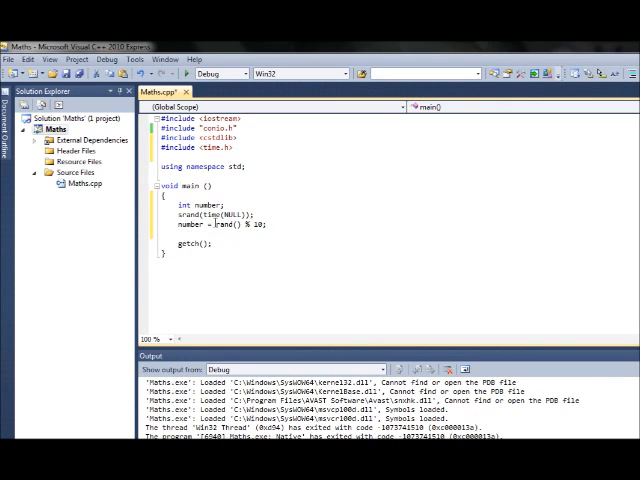
type("cout << number << endl;")
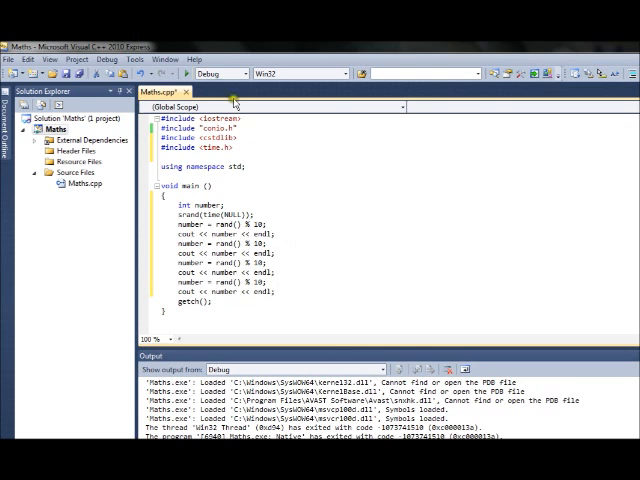
Step: Change the first assignment to rand() % 10 + 1 and compile with F7
key("F7")
type(" + 1")
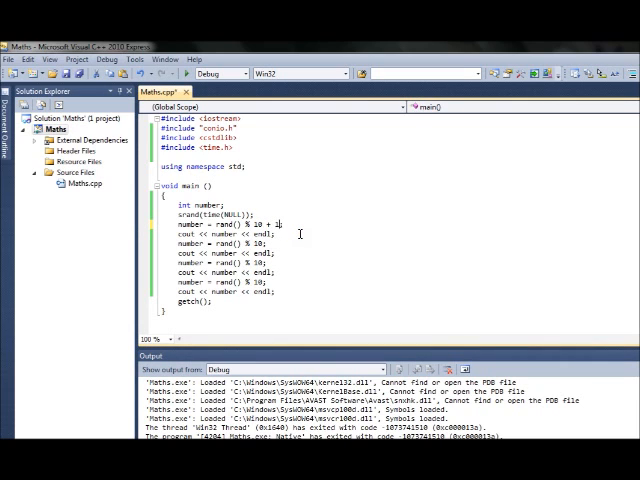
Step: Build and run the random-number program so its console window opens
double_click(258, 244)
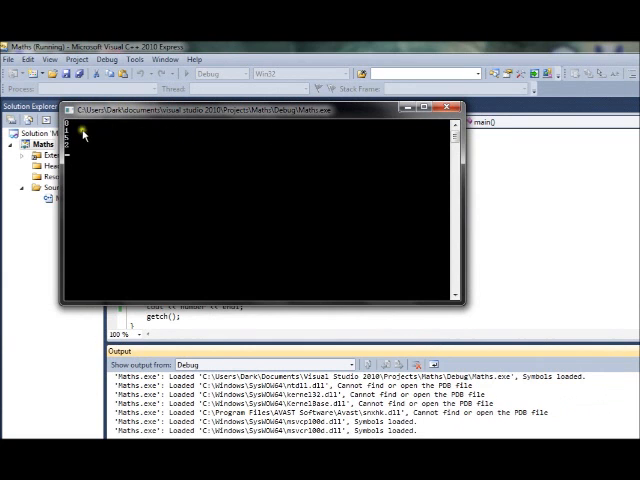
mouse_move(336, 128)
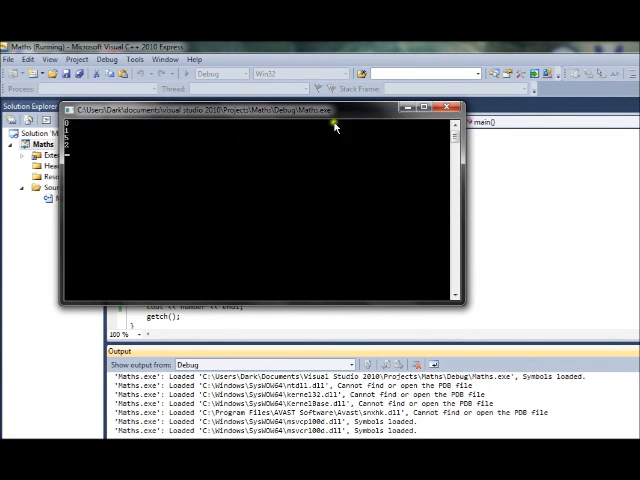